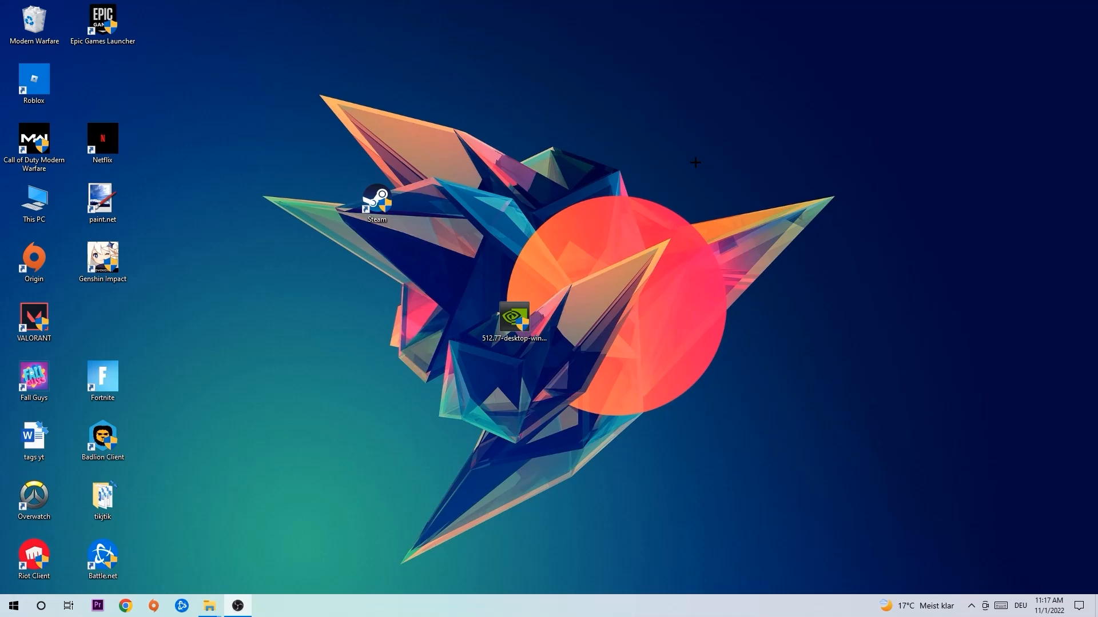
{"action": "mouse_move", "coordinate": [490, 230]}
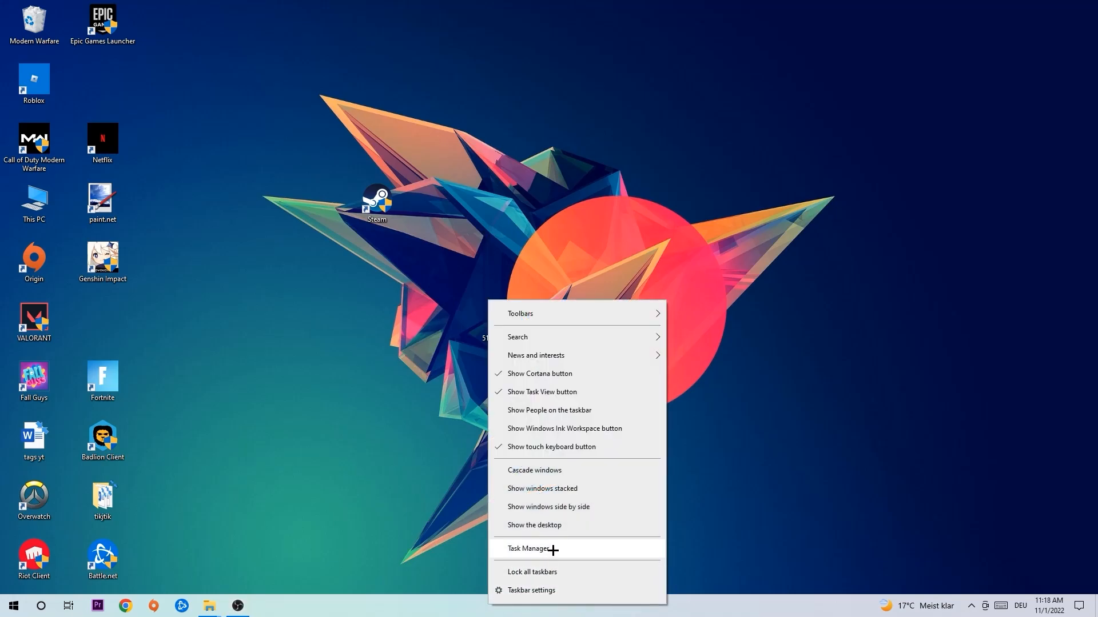
Step: Review the running processes in Task Manager's Processes list
{"action": "left_click", "coordinate": [526, 549]}
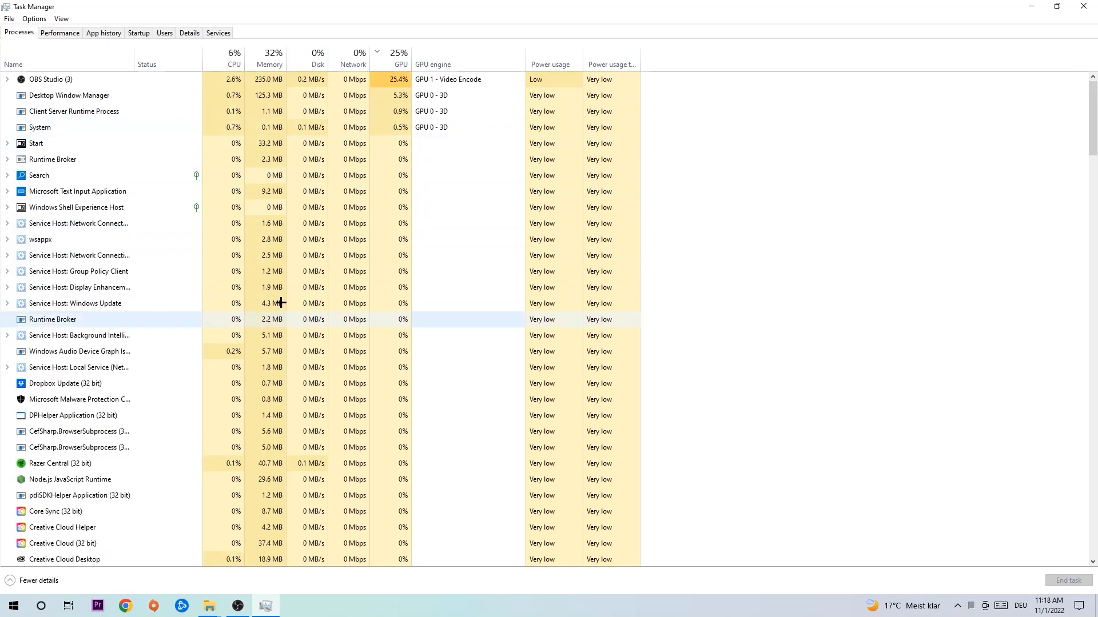
{"action": "left_click", "coordinate": [77, 191]}
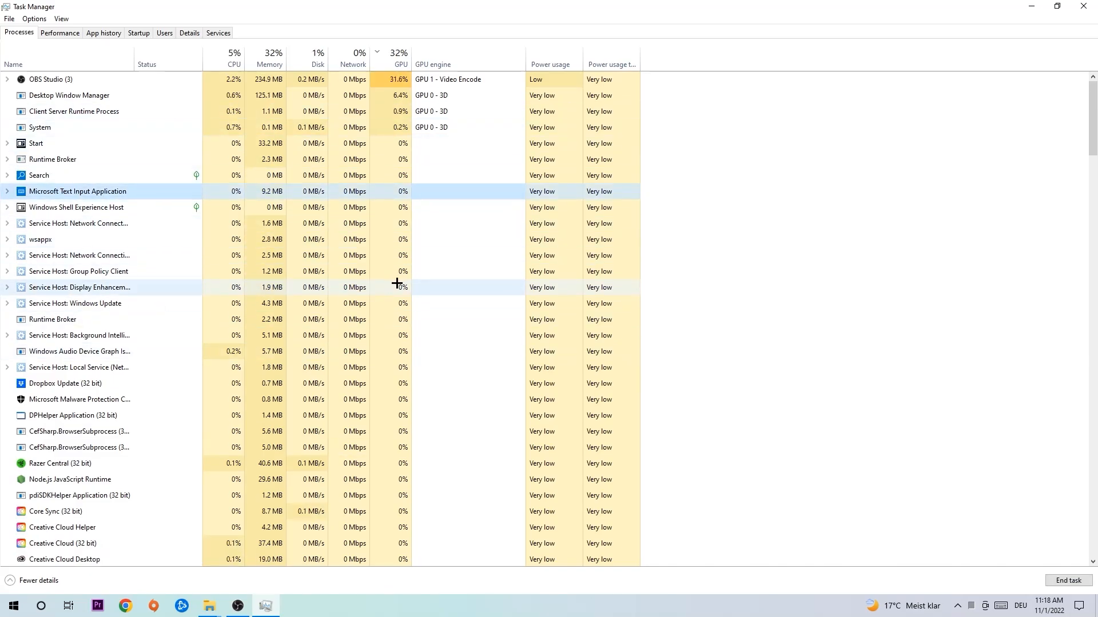
{"action": "mouse_move", "coordinate": [250, 191]}
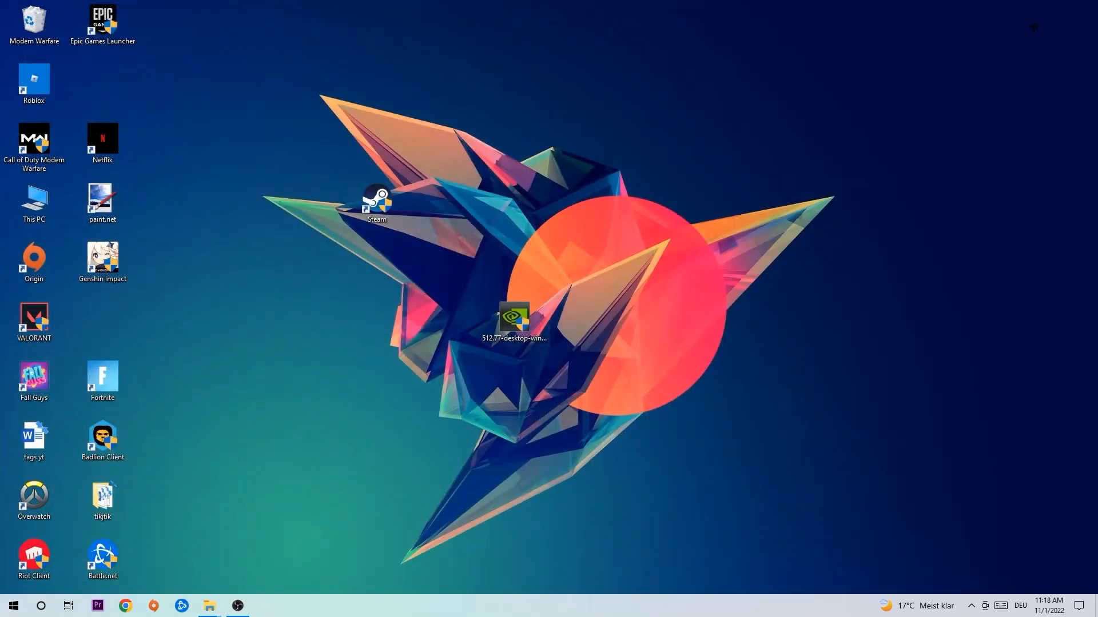
Step: Reach the Update & Security settings from the Start menu's Settings
{"action": "left_click", "coordinate": [12, 606]}
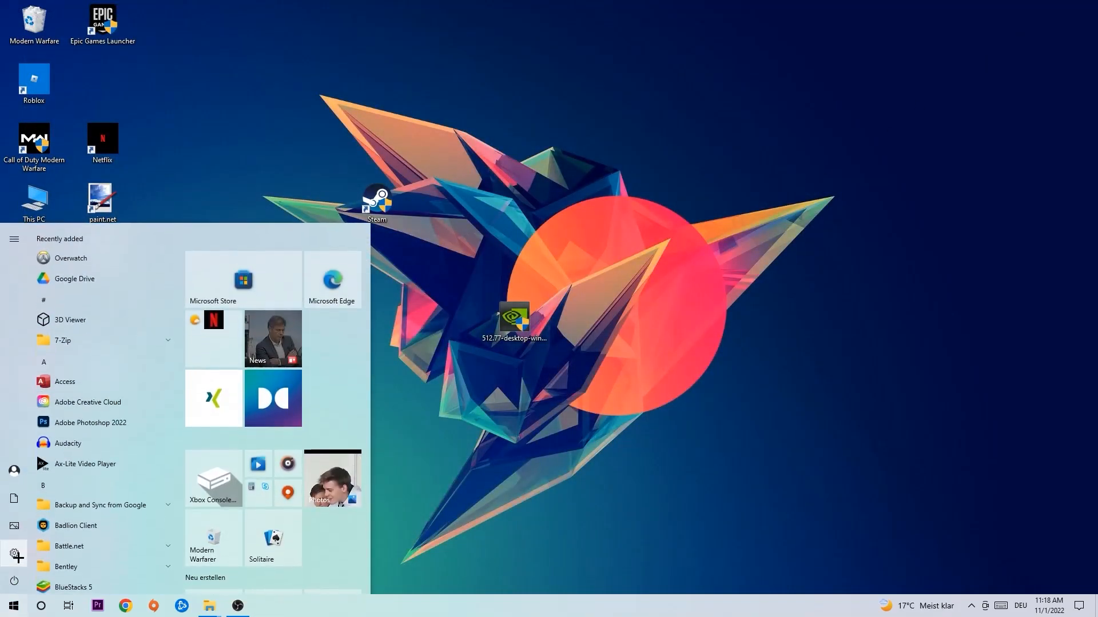
{"action": "left_click", "coordinate": [14, 553]}
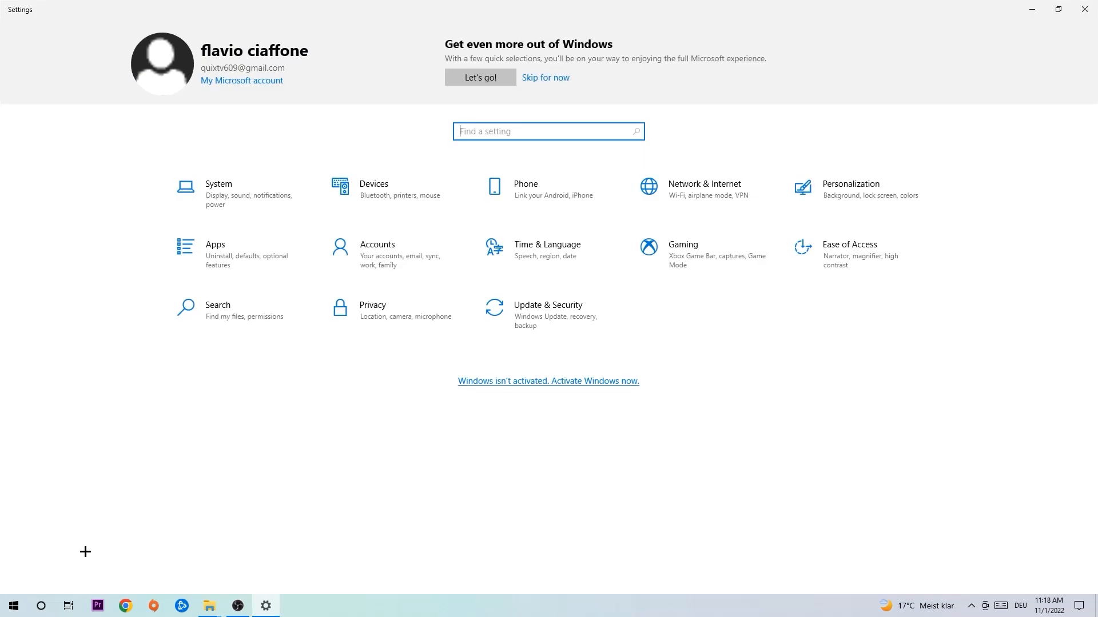
{"action": "left_click", "coordinate": [547, 310]}
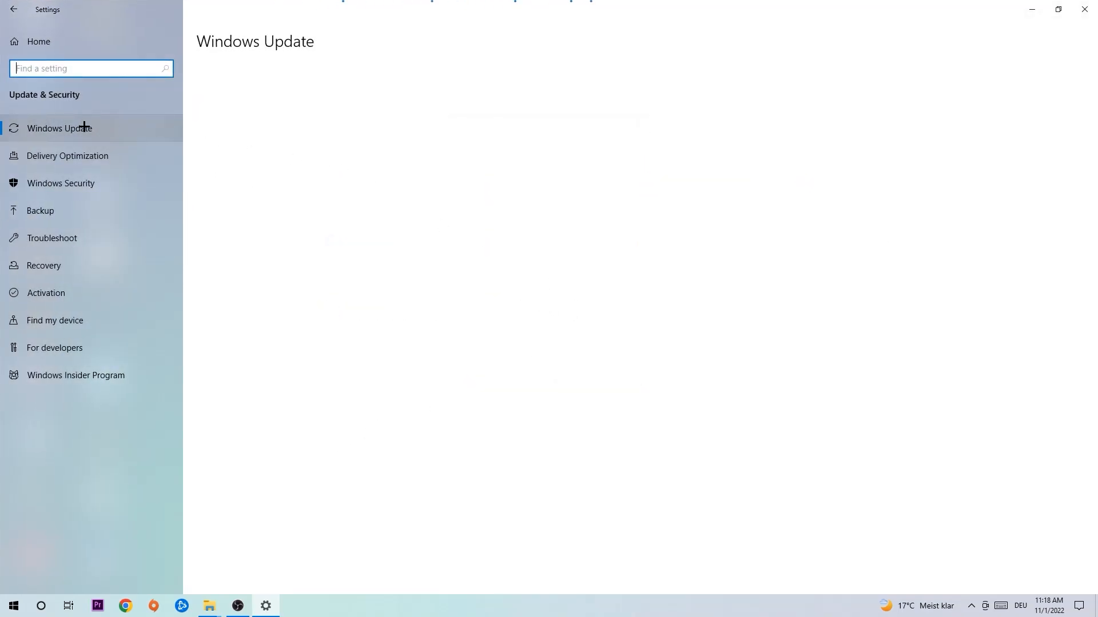
Step: Show the Windows Update status confirming the PC is up to date with 22H2 available
{"action": "left_click", "coordinate": [58, 128]}
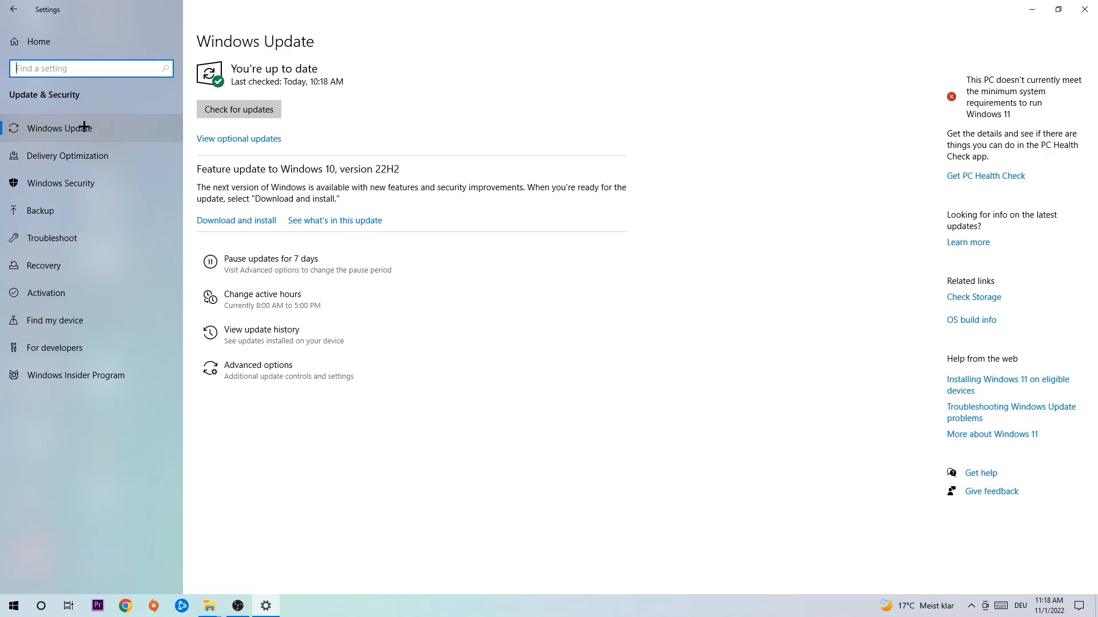
{"action": "mouse_move", "coordinate": [67, 106]}
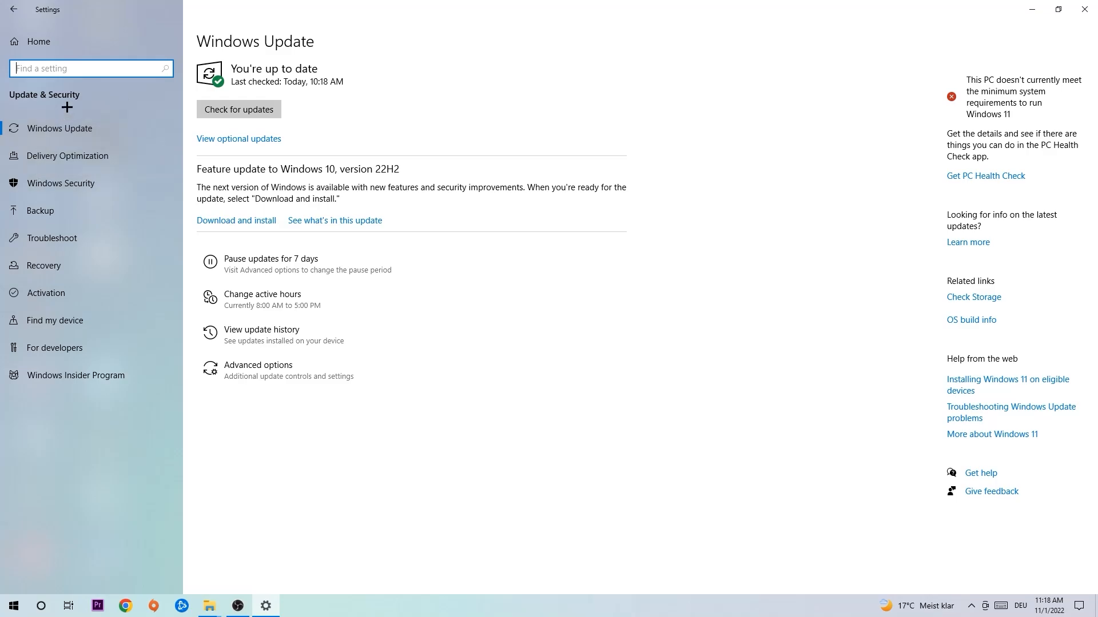
{"action": "mouse_move", "coordinate": [489, 80]}
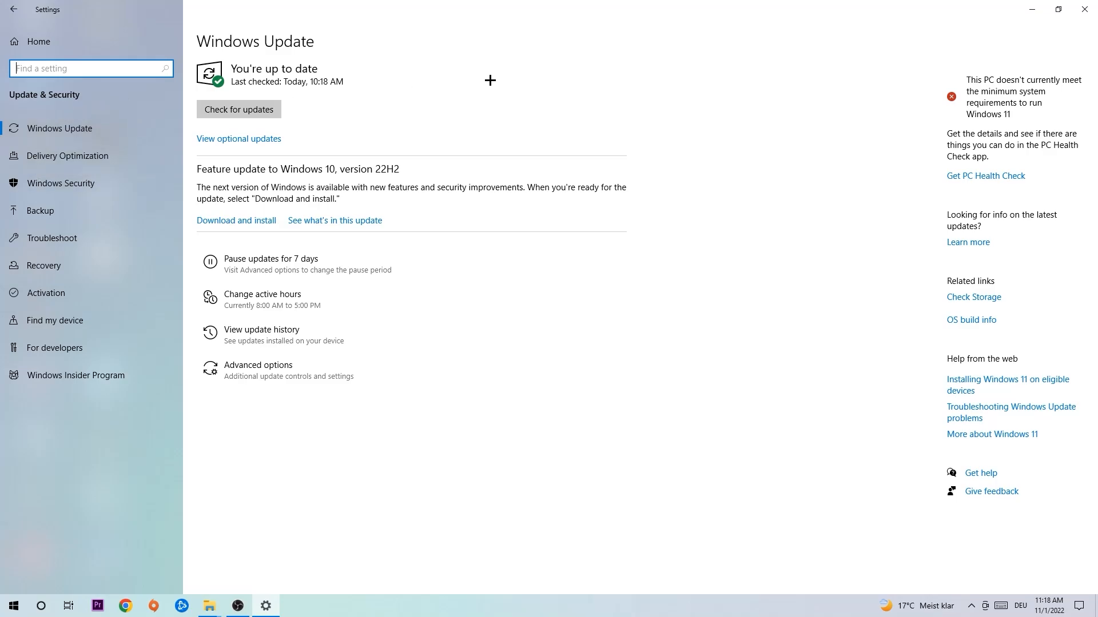
{"action": "mouse_move", "coordinate": [1085, 9]}
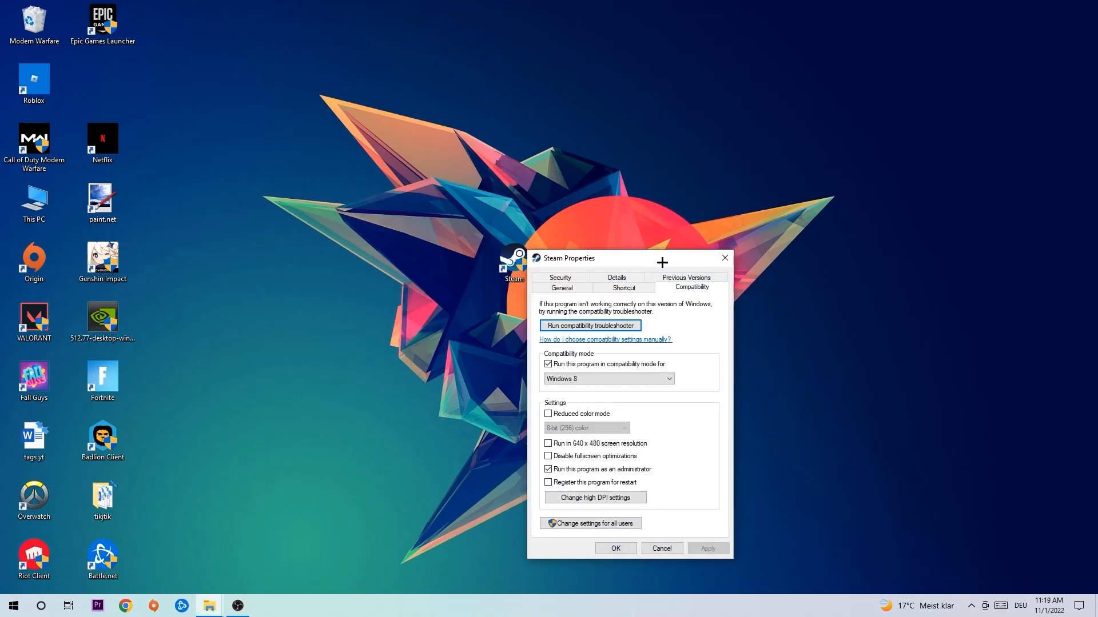
Step: Move the Steam Properties dialog aside while setting Windows 8 mode and run as administrator
{"action": "left_click_drag", "start_coordinate": [568, 257], "coordinate": [396, 137]}
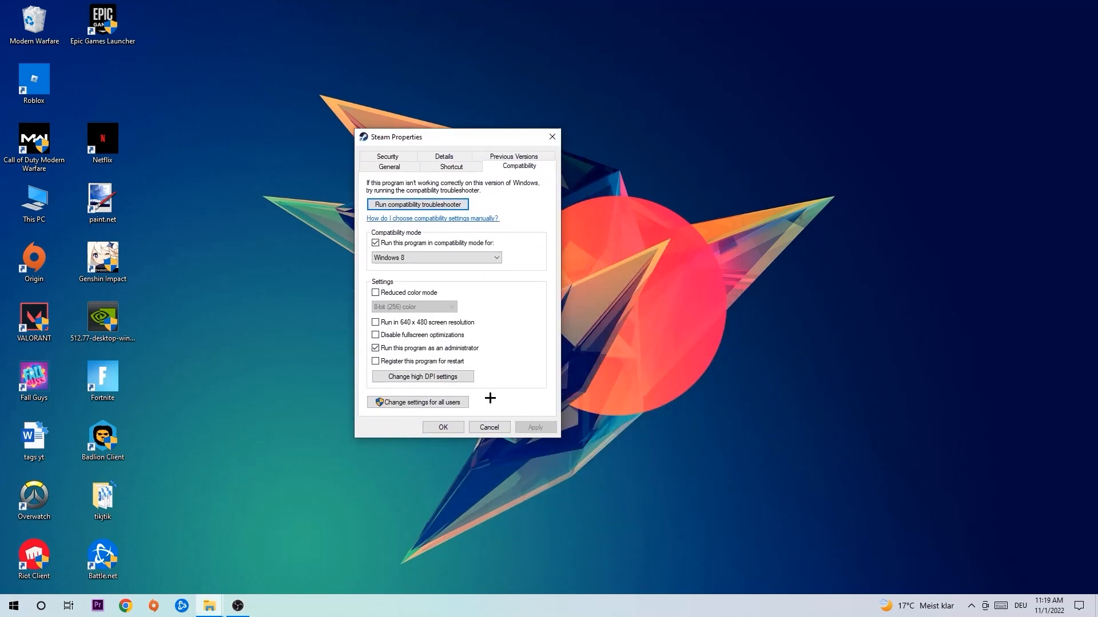
{"action": "mouse_move", "coordinate": [511, 243]}
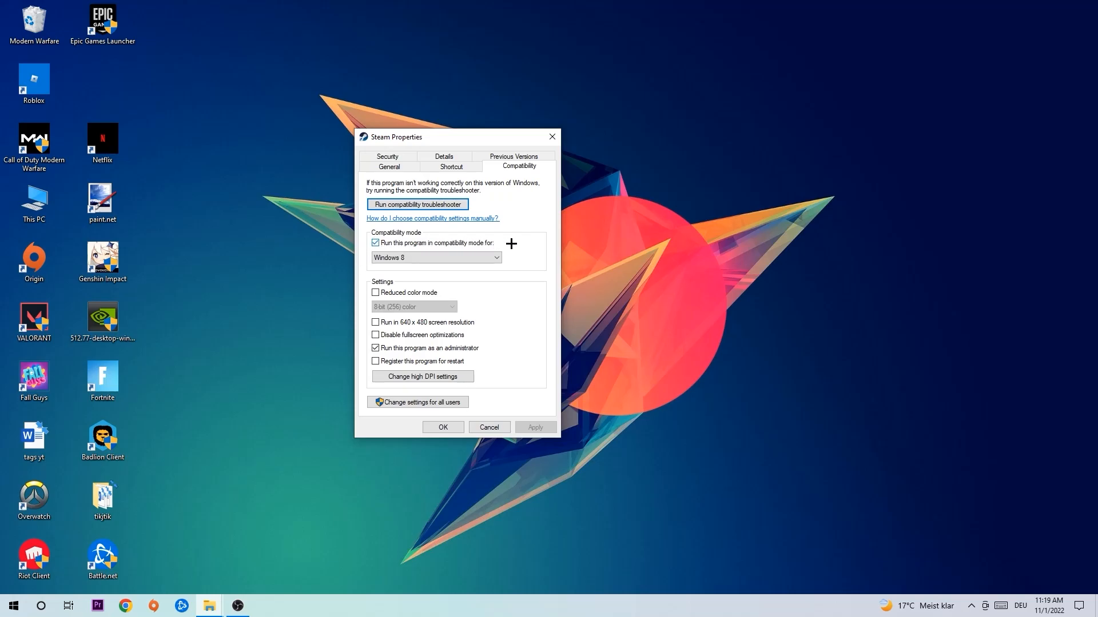
{"action": "mouse_move", "coordinate": [401, 343]}
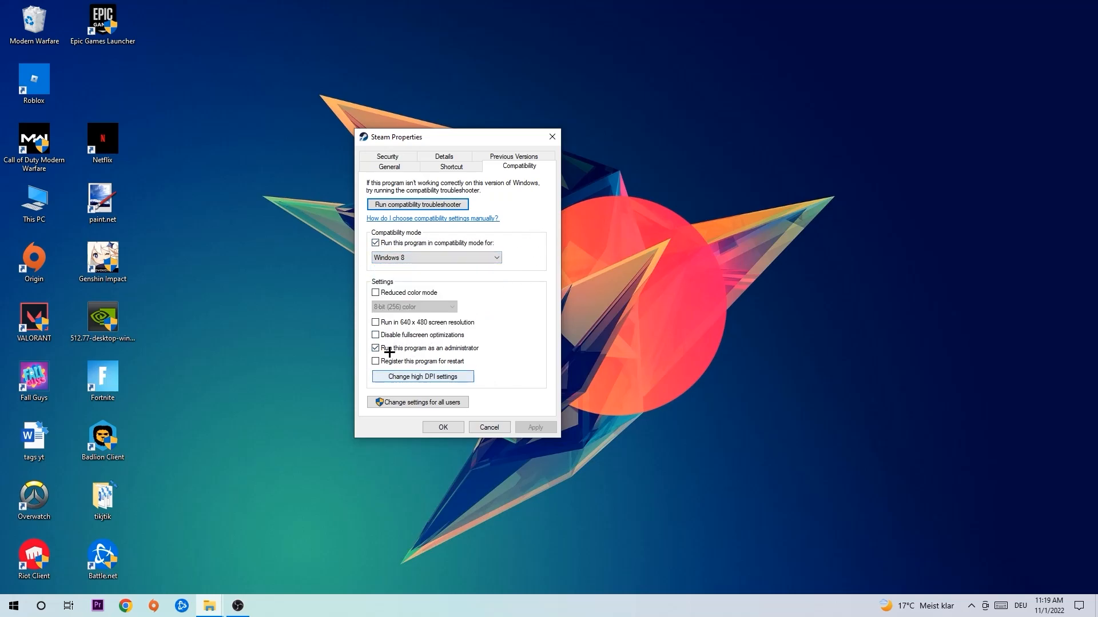
{"action": "mouse_move", "coordinate": [536, 418]}
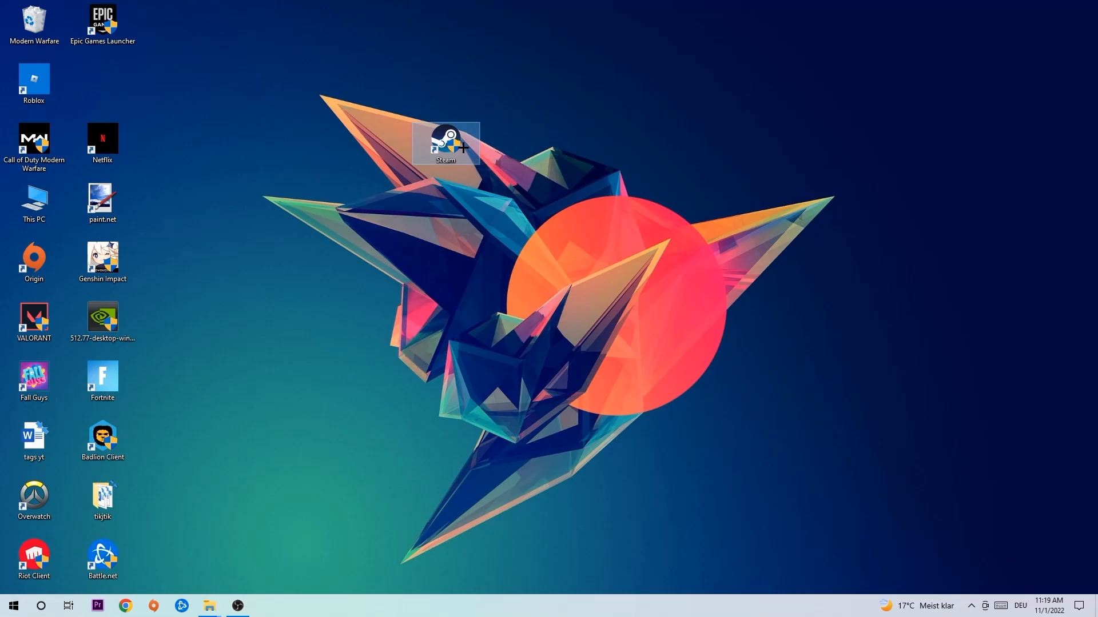
{"action": "mouse_move", "coordinate": [445, 143]}
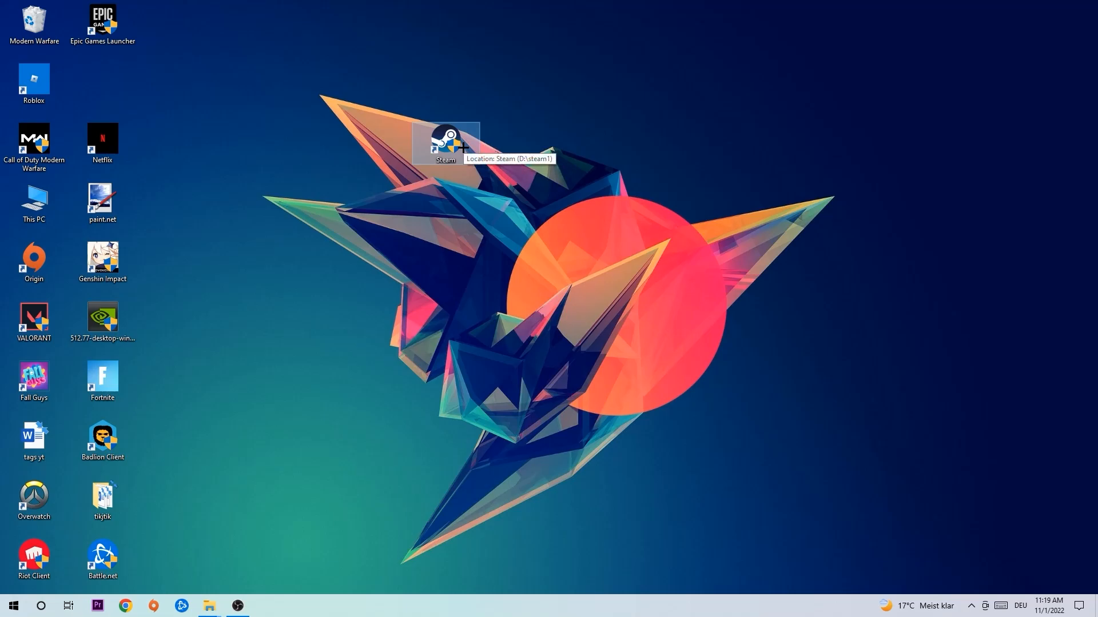